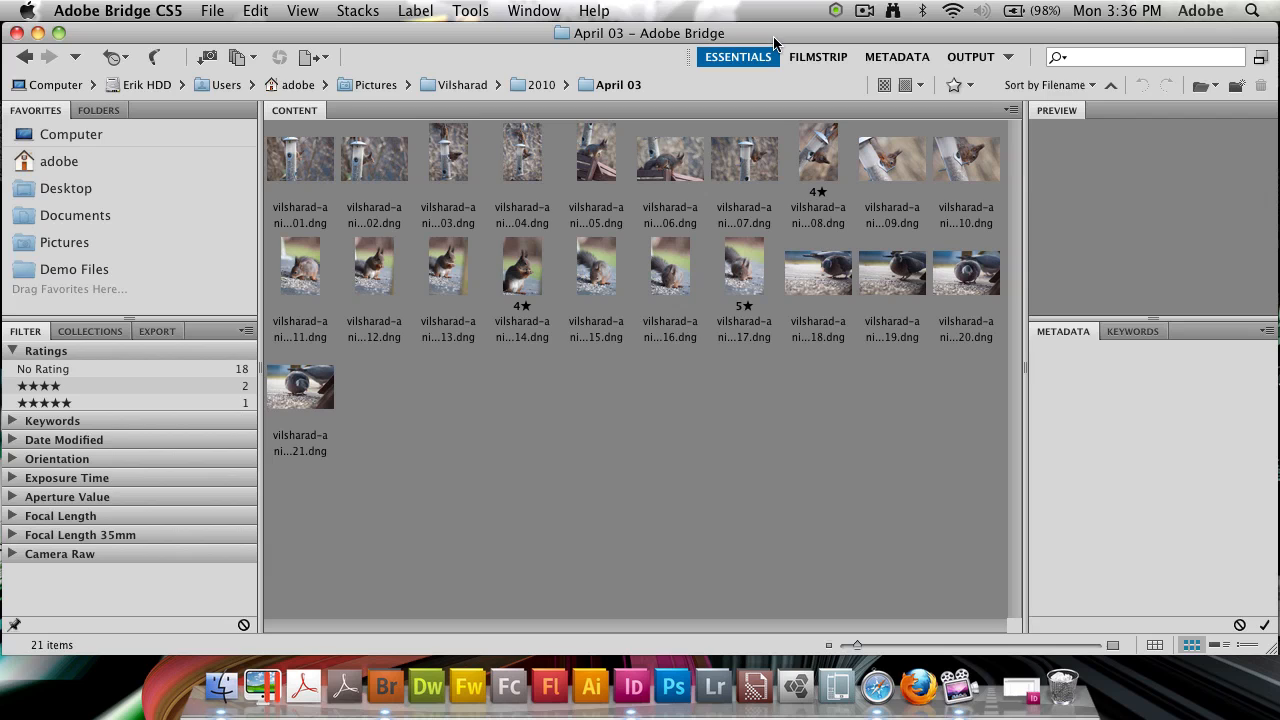
pyautogui.moveTo(591, 80)
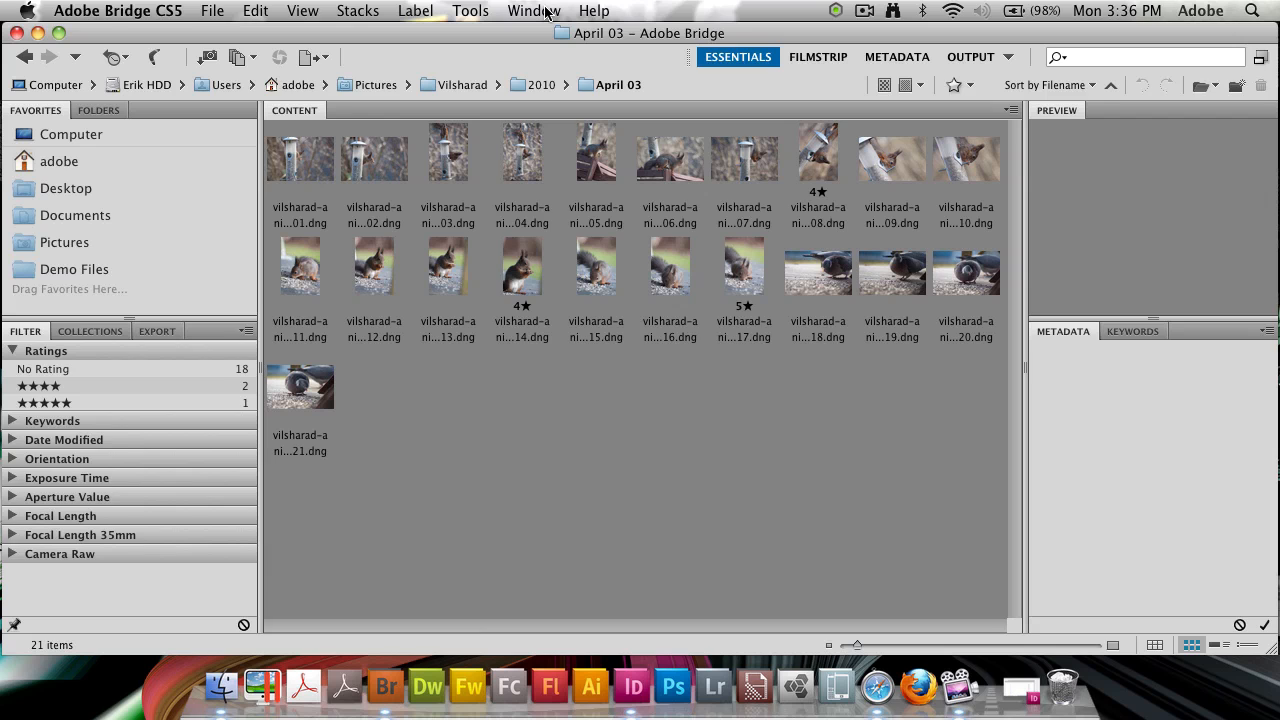
# Step: Filter to No Rating and clear it, then expand Keywords to show No Keywords for all 21
pyautogui.click(534, 11)
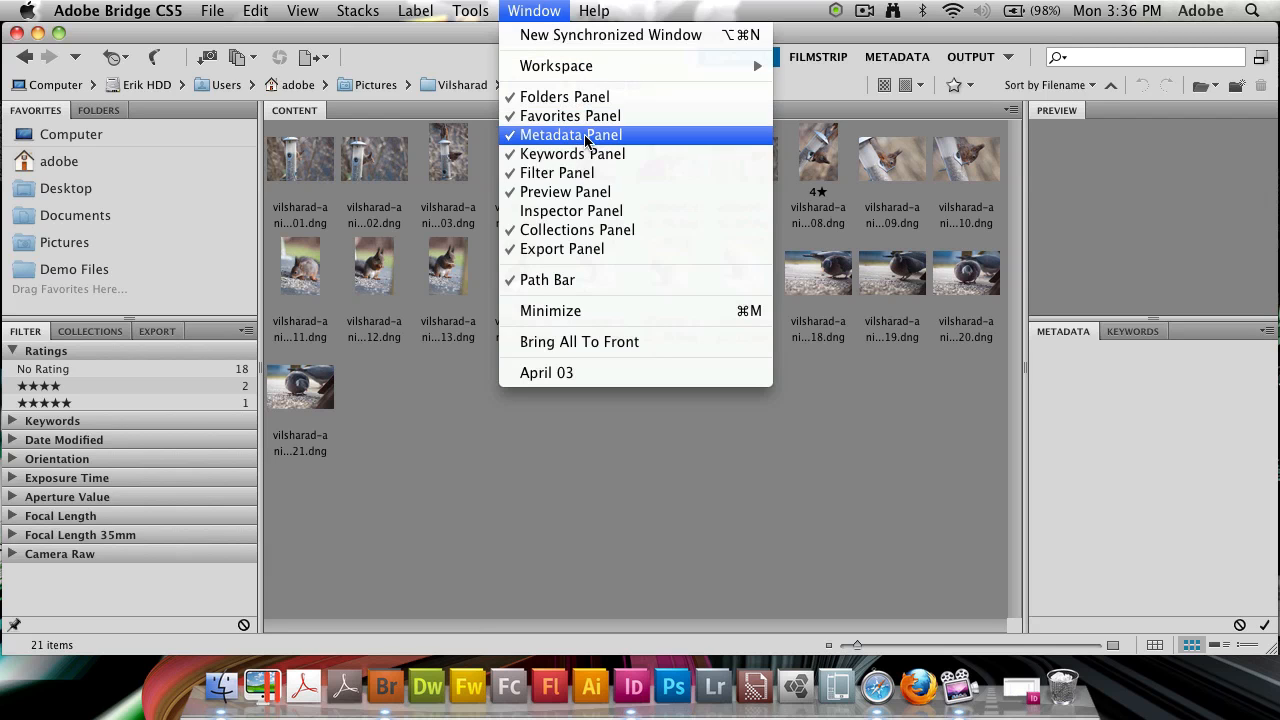
pyautogui.click(546, 372)
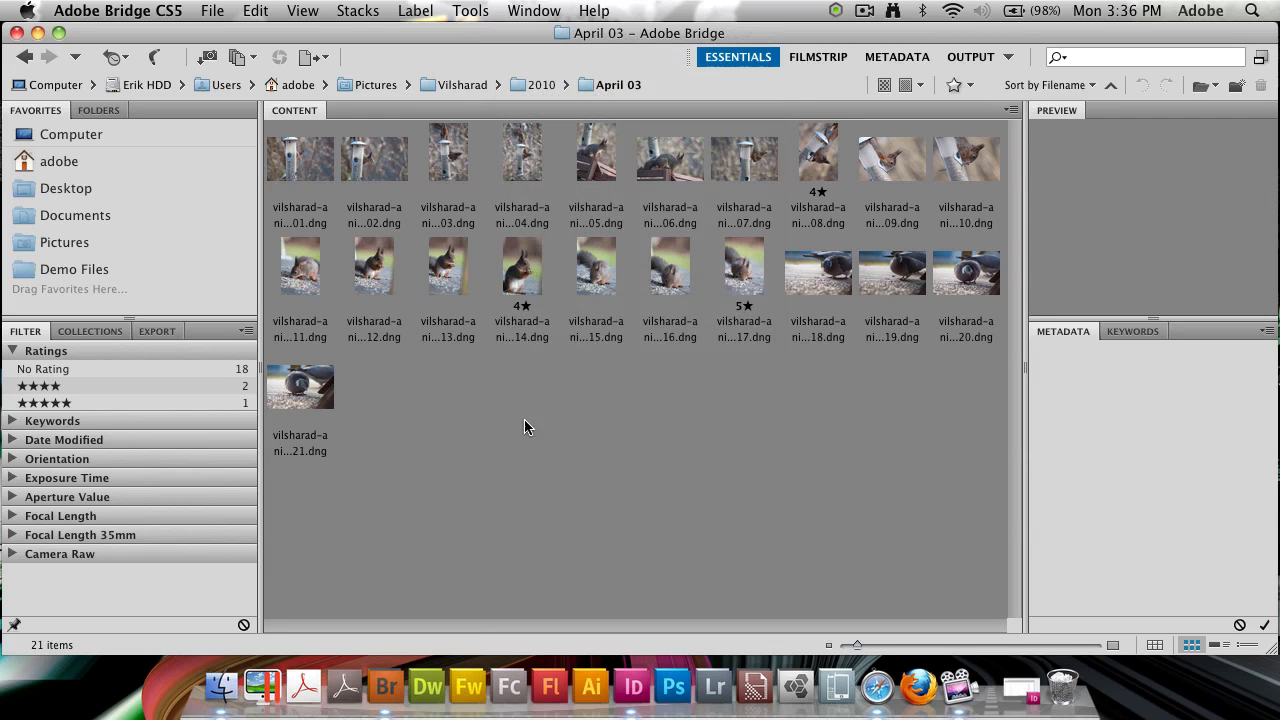
pyautogui.moveTo(62, 342)
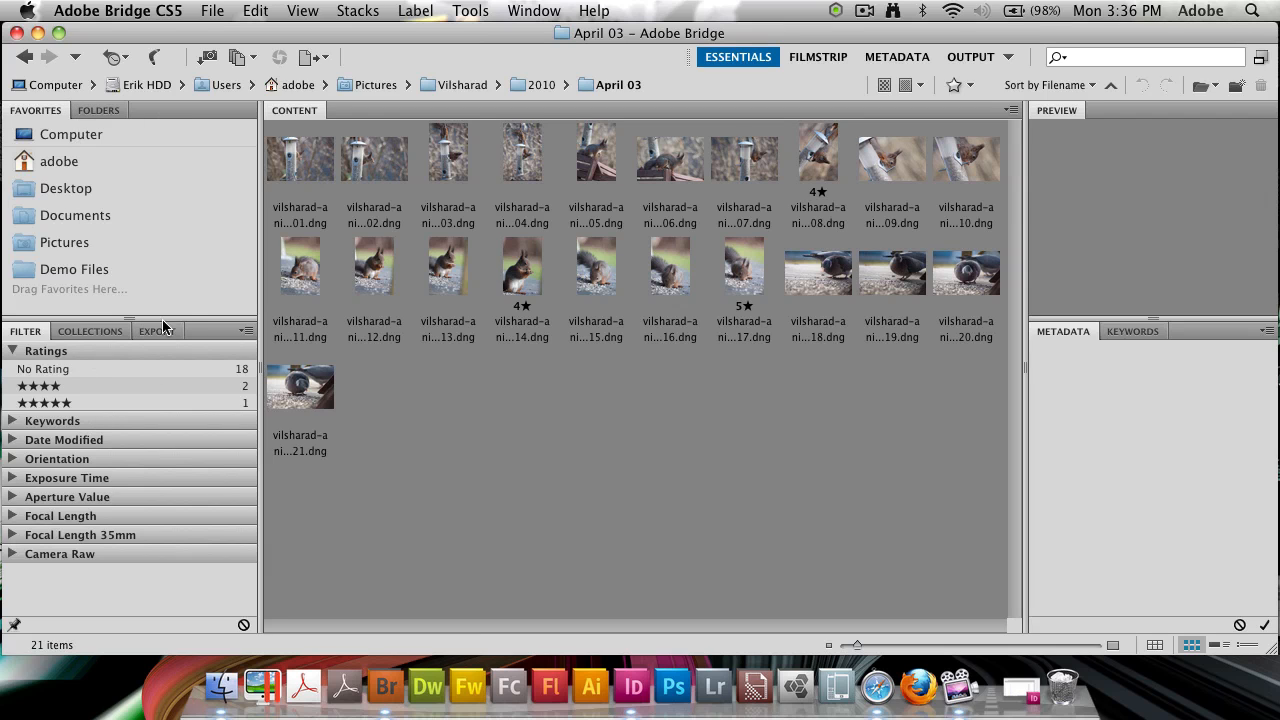
pyautogui.moveTo(52, 365)
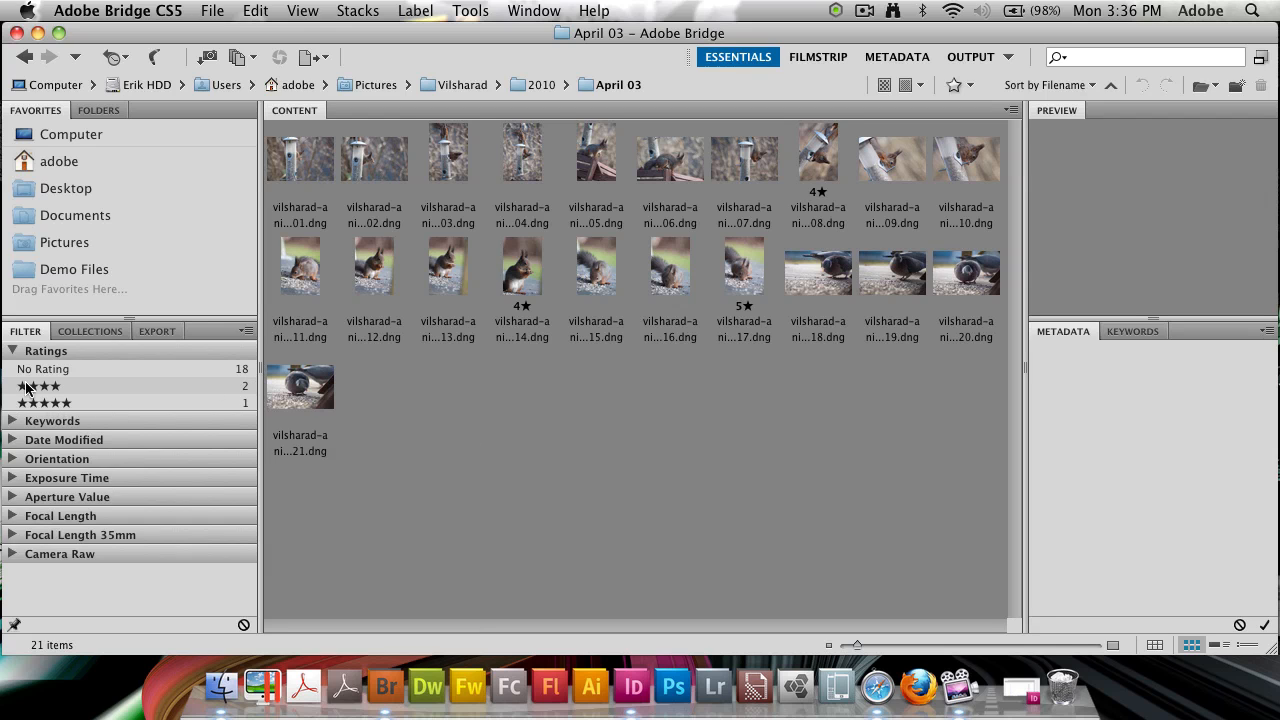
pyautogui.click(43, 368)
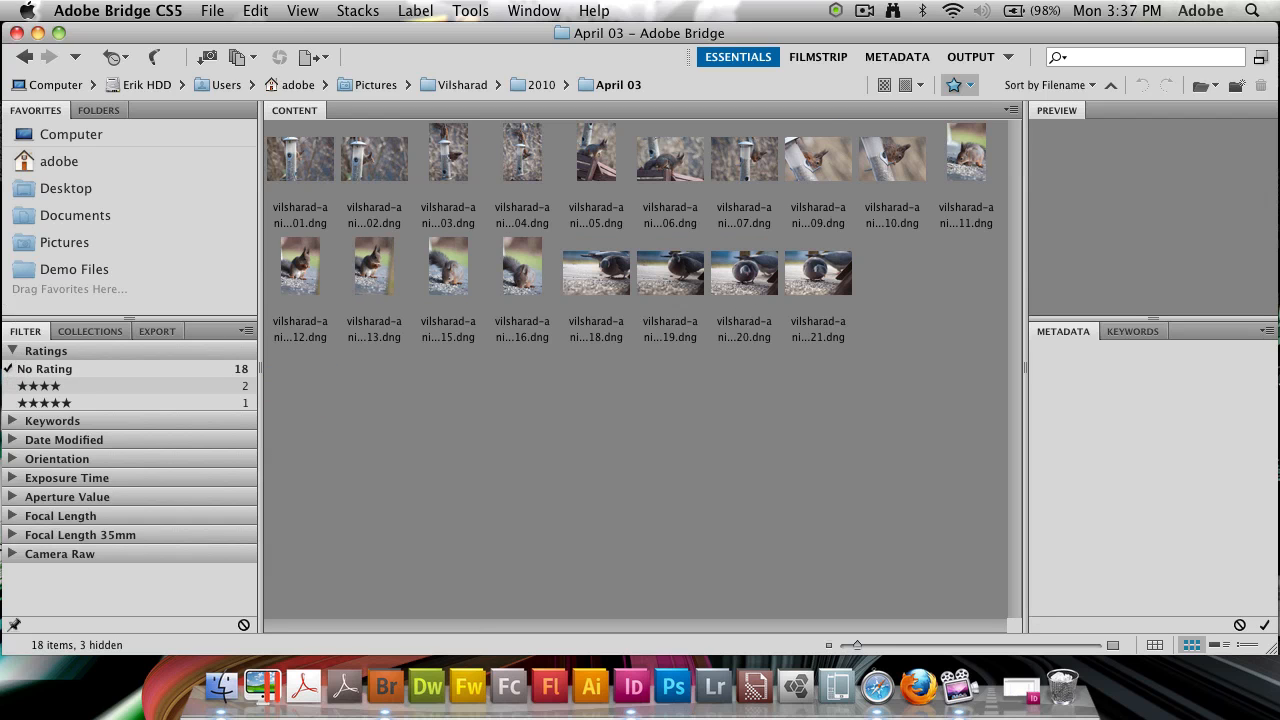
pyautogui.moveTo(110, 230)
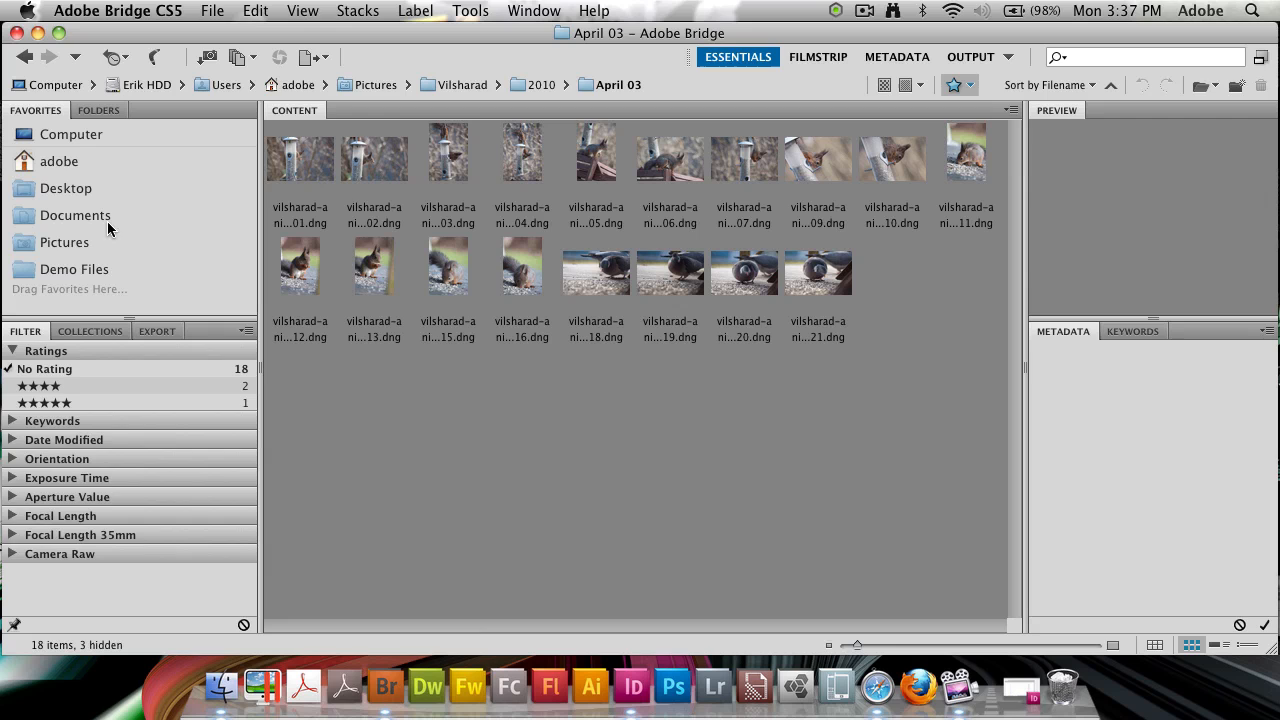
pyautogui.moveTo(25, 380)
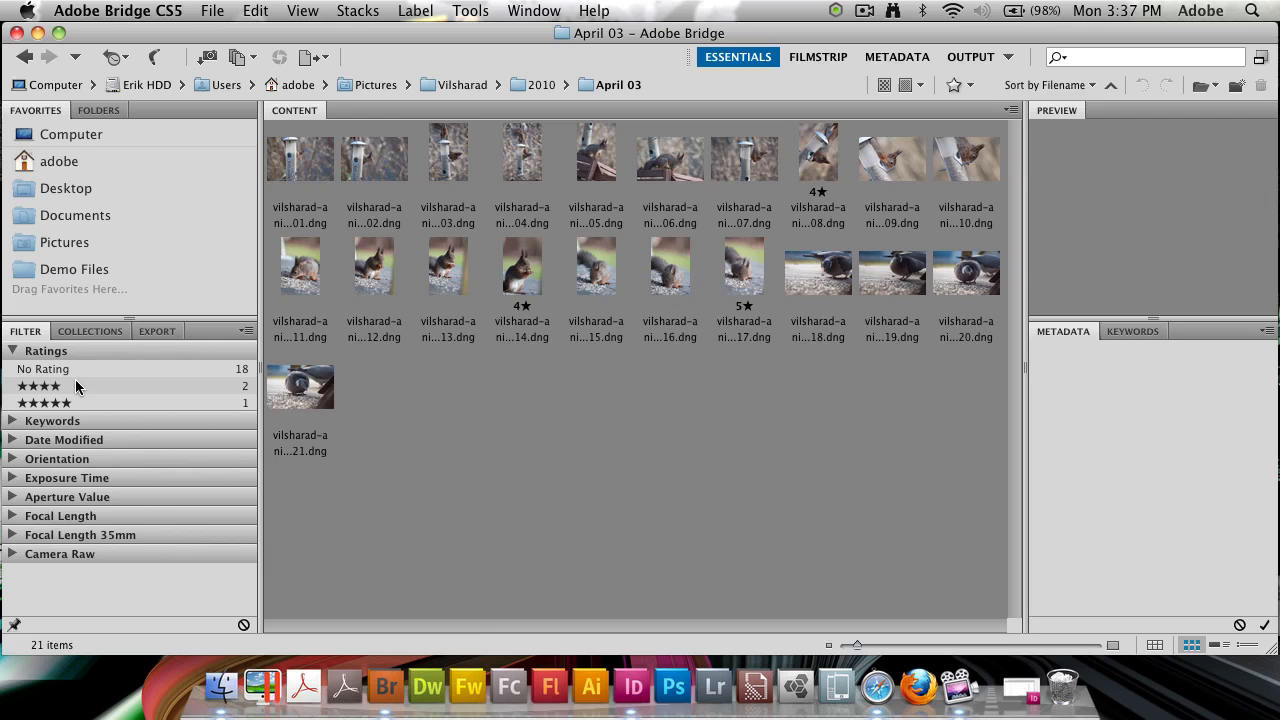
pyautogui.click(40, 386)
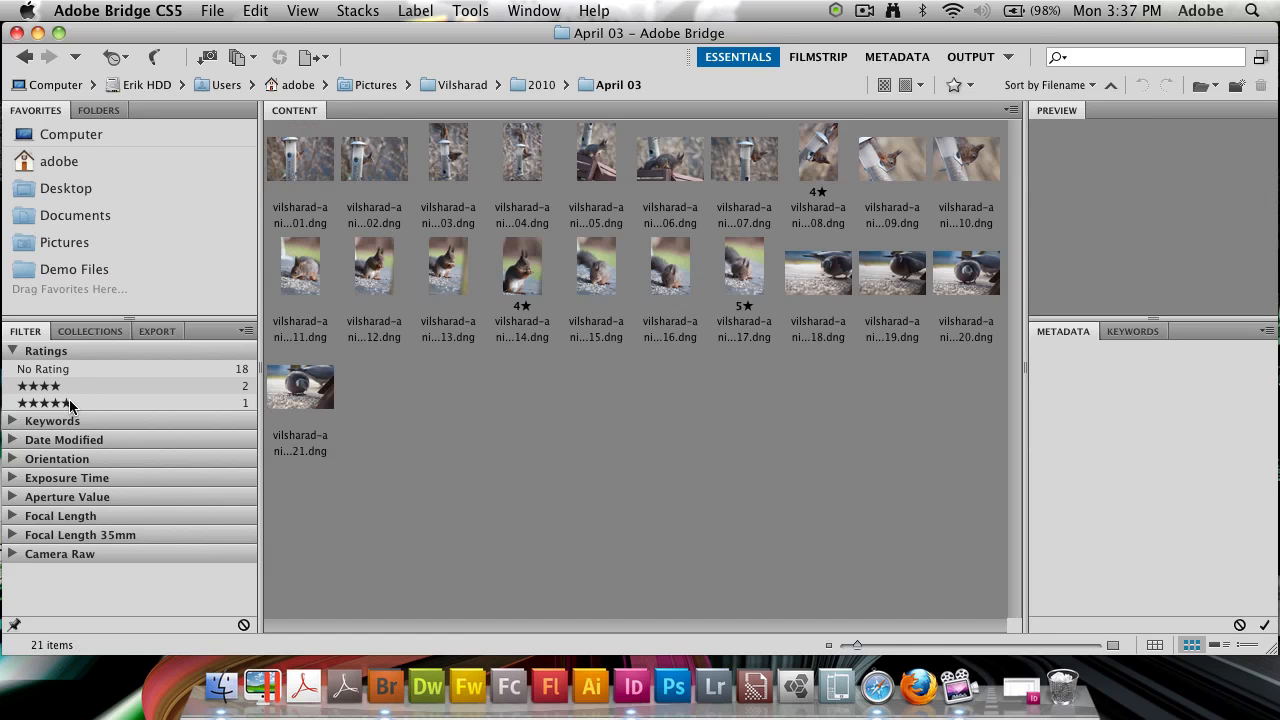
pyautogui.click(52, 420)
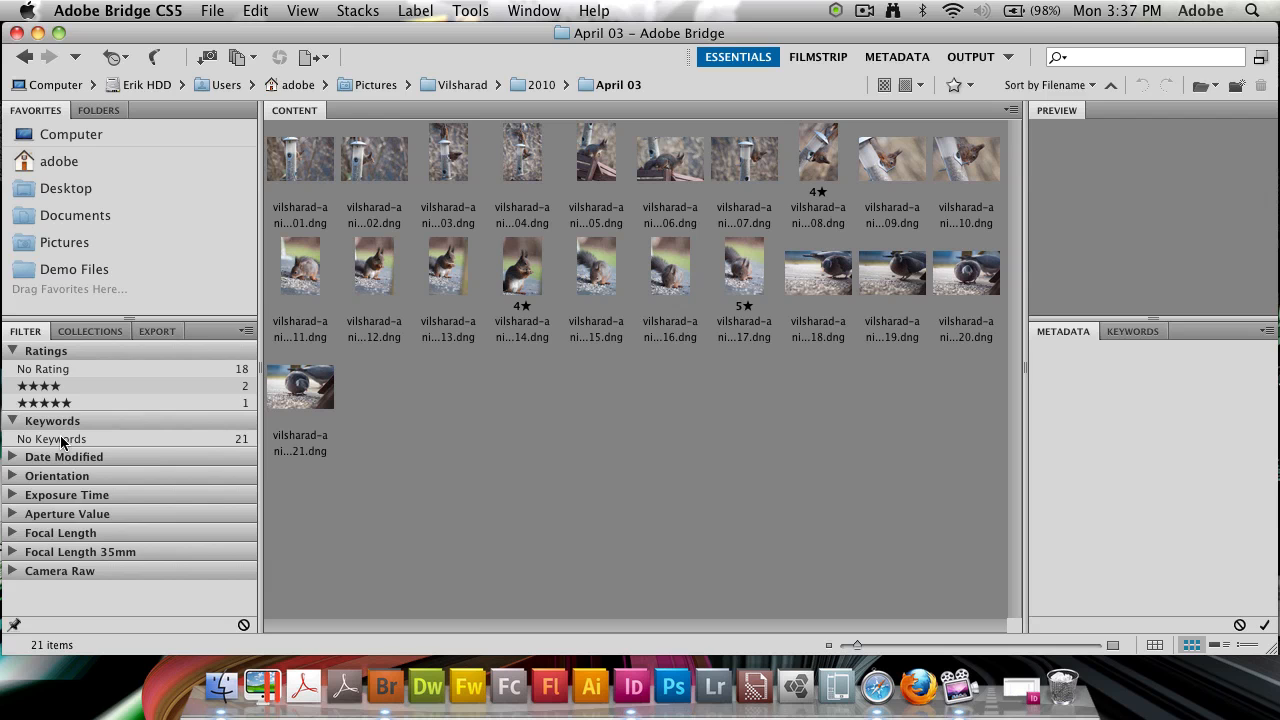
# Step: Filter by Date Modified 4/27/10, then 4/12/10, then clear the date filter
pyautogui.click(41, 457)
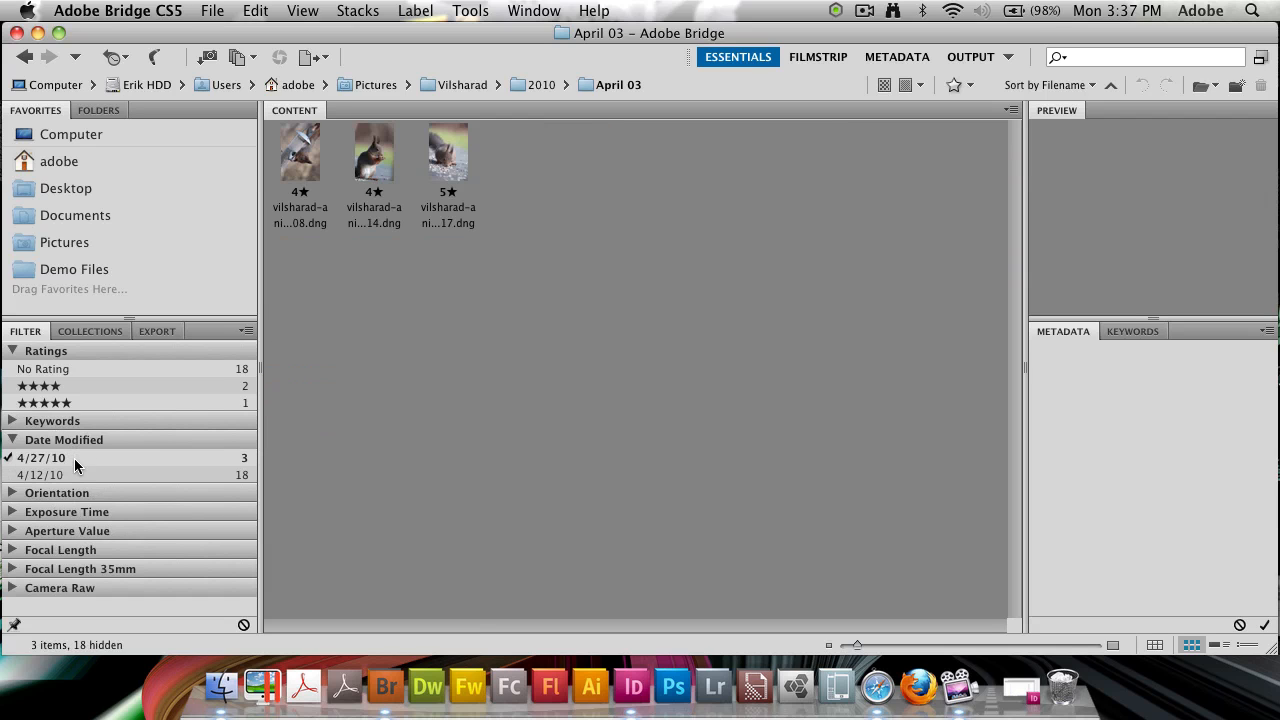
pyautogui.click(41, 457)
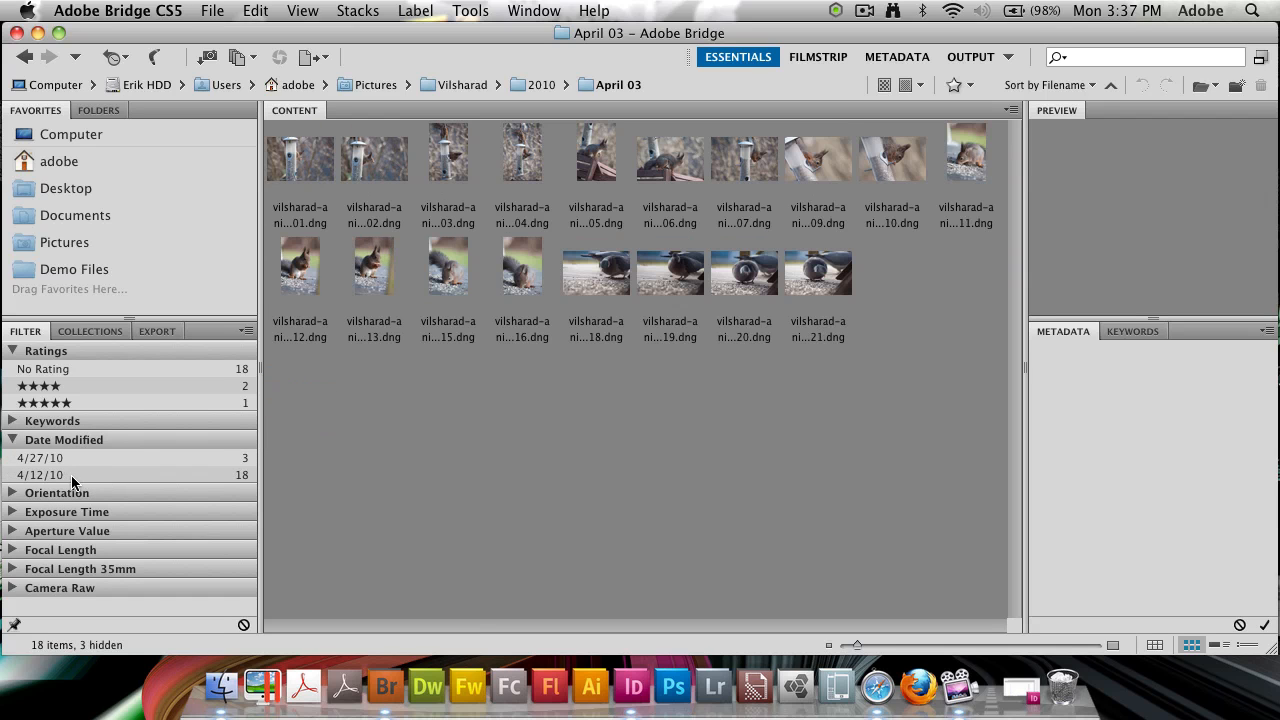
pyautogui.click(40, 458)
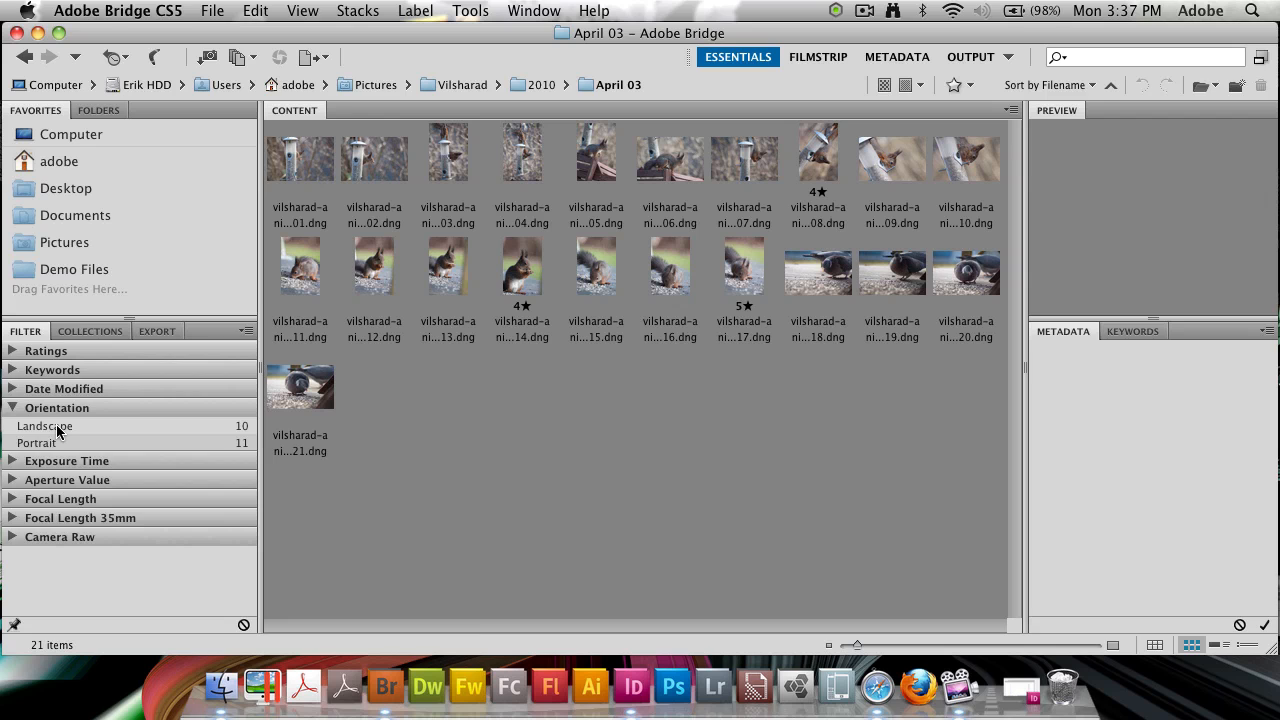
pyautogui.moveTo(46, 447)
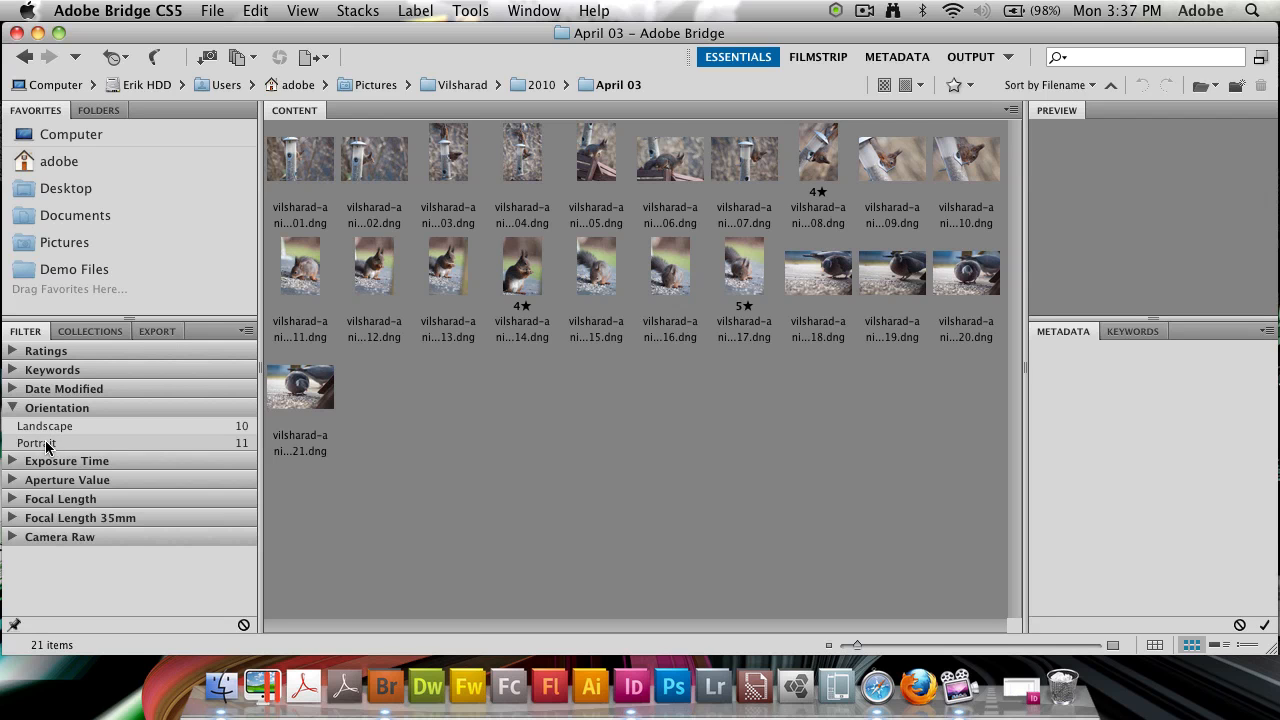
# Step: Expand Focal Length, 35mm Focal Length and Camera Raw, then return to the Ratings breakdown
pyautogui.click(37, 443)
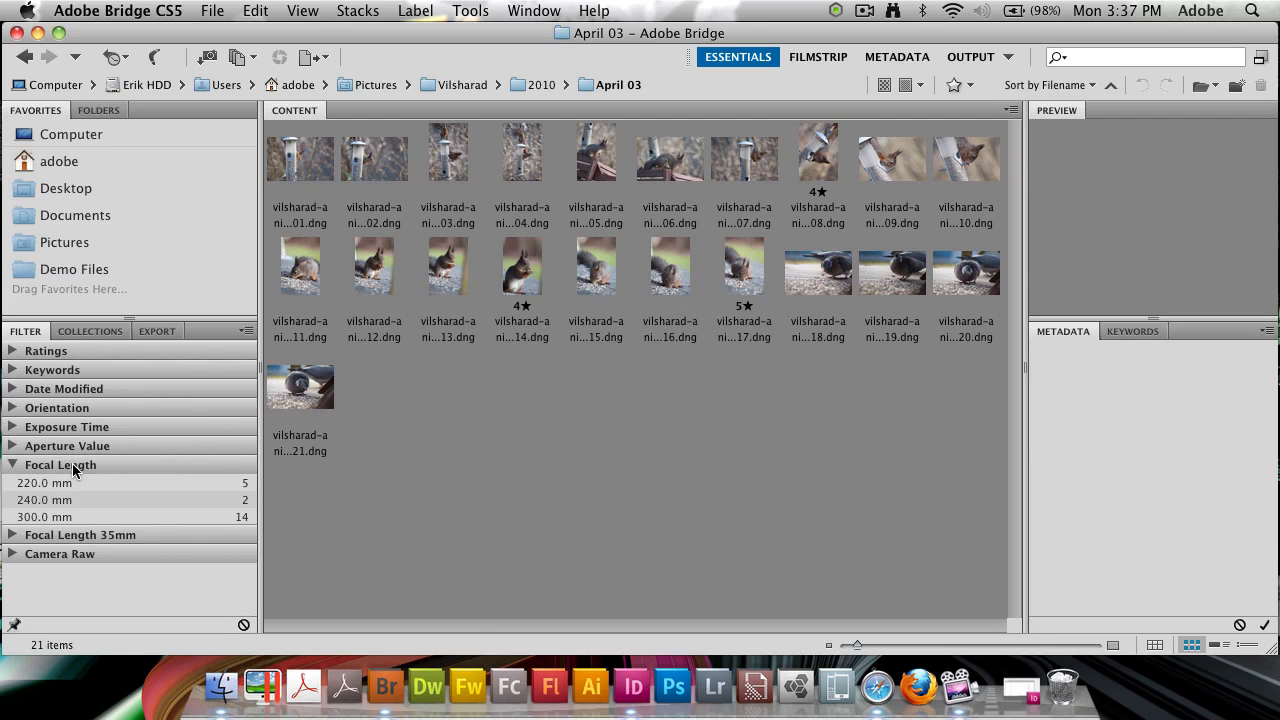
pyautogui.click(80, 534)
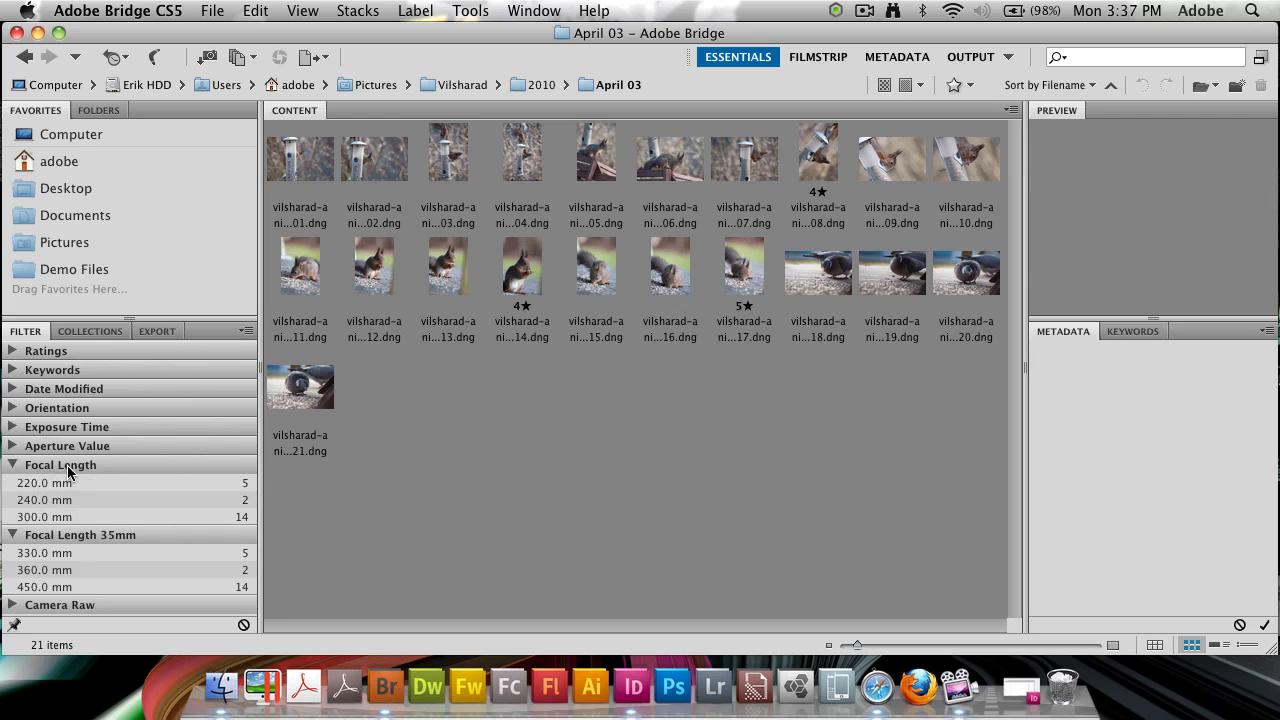
pyautogui.click(10, 464)
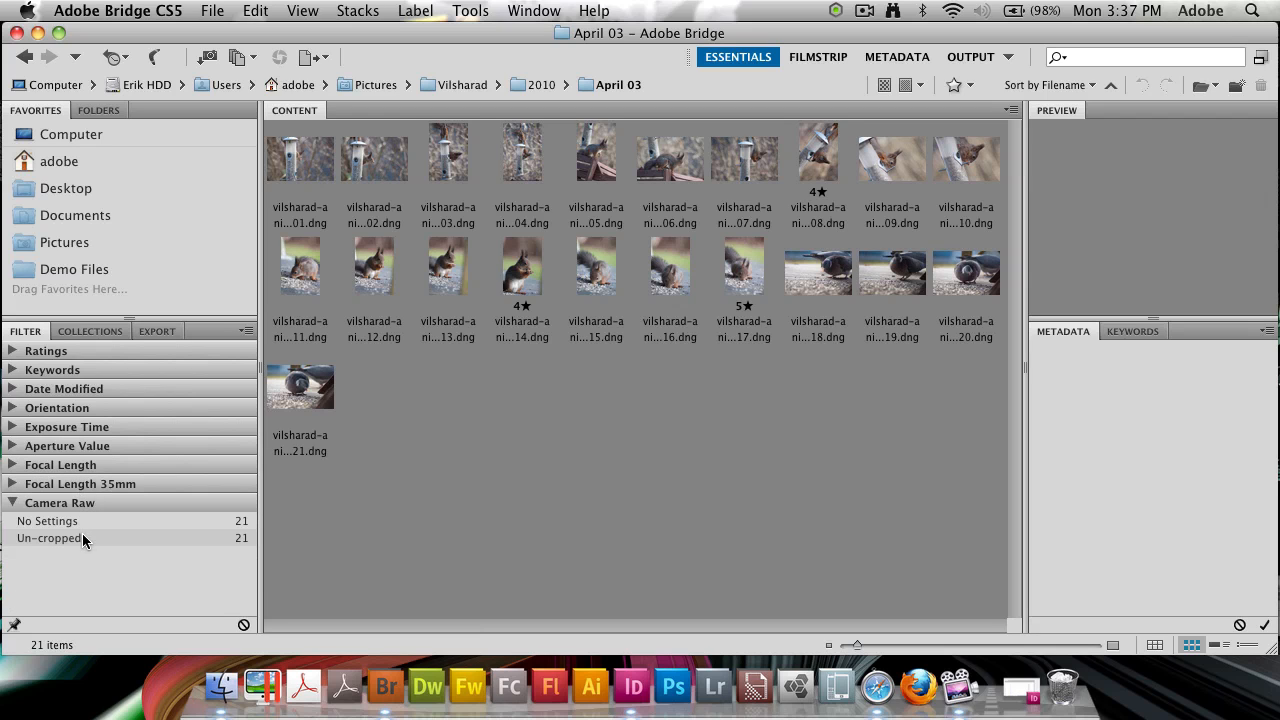
pyautogui.moveTo(70, 524)
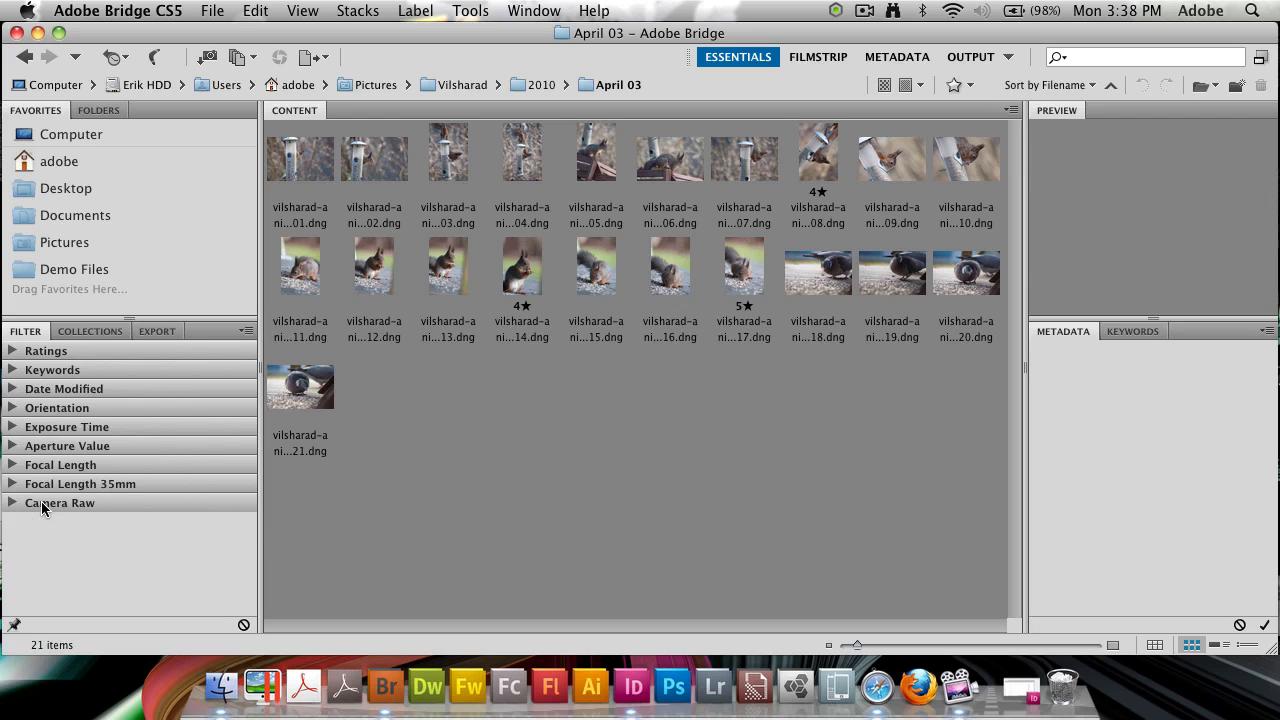
pyautogui.click(46, 350)
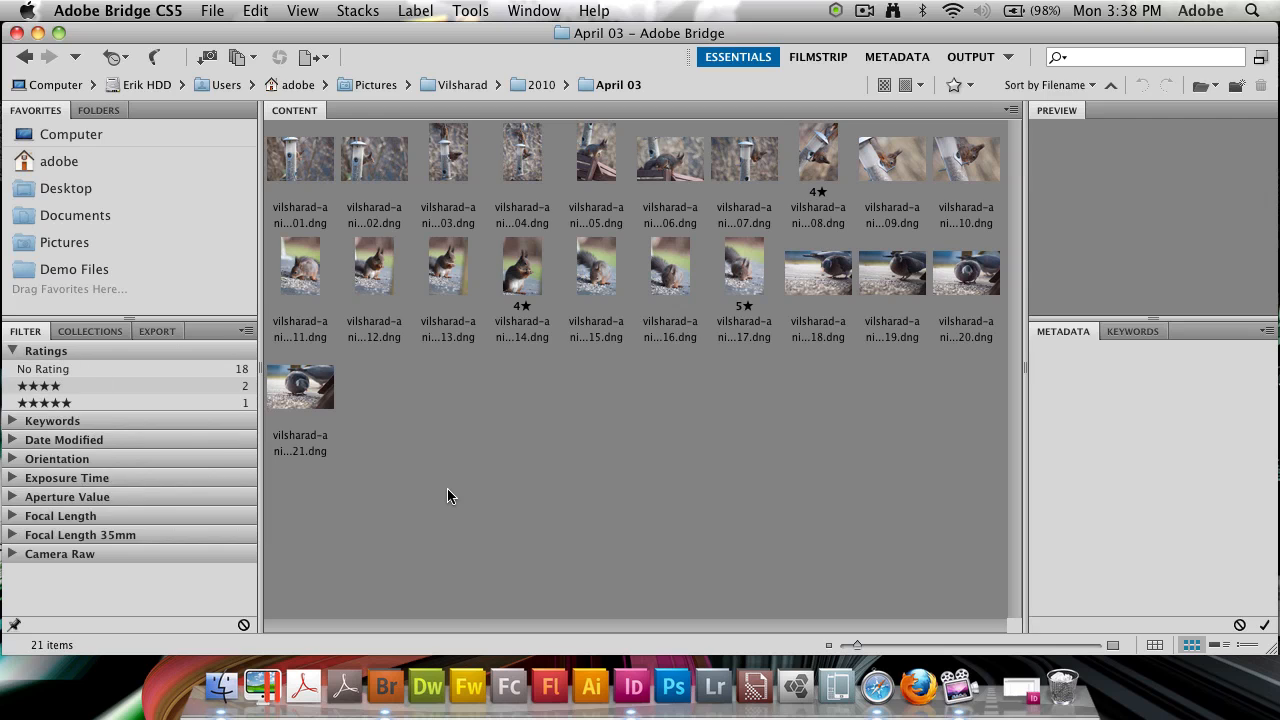